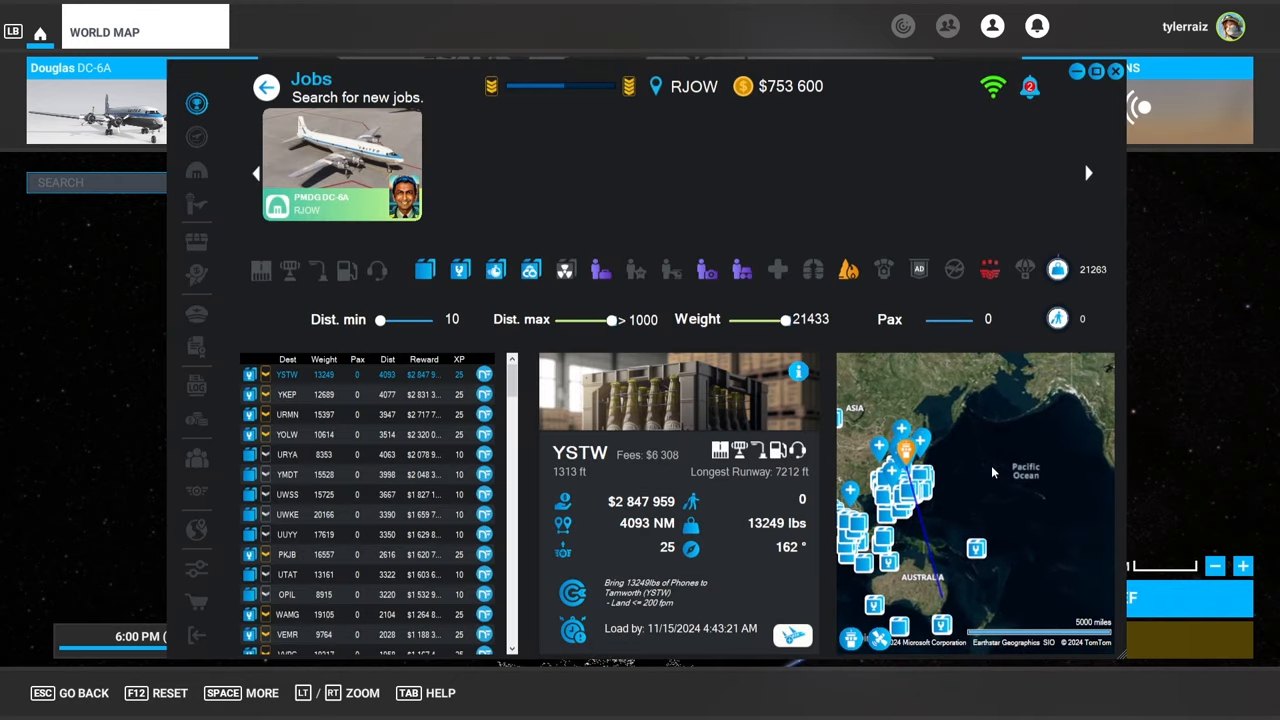
mouse_move(1016, 478)
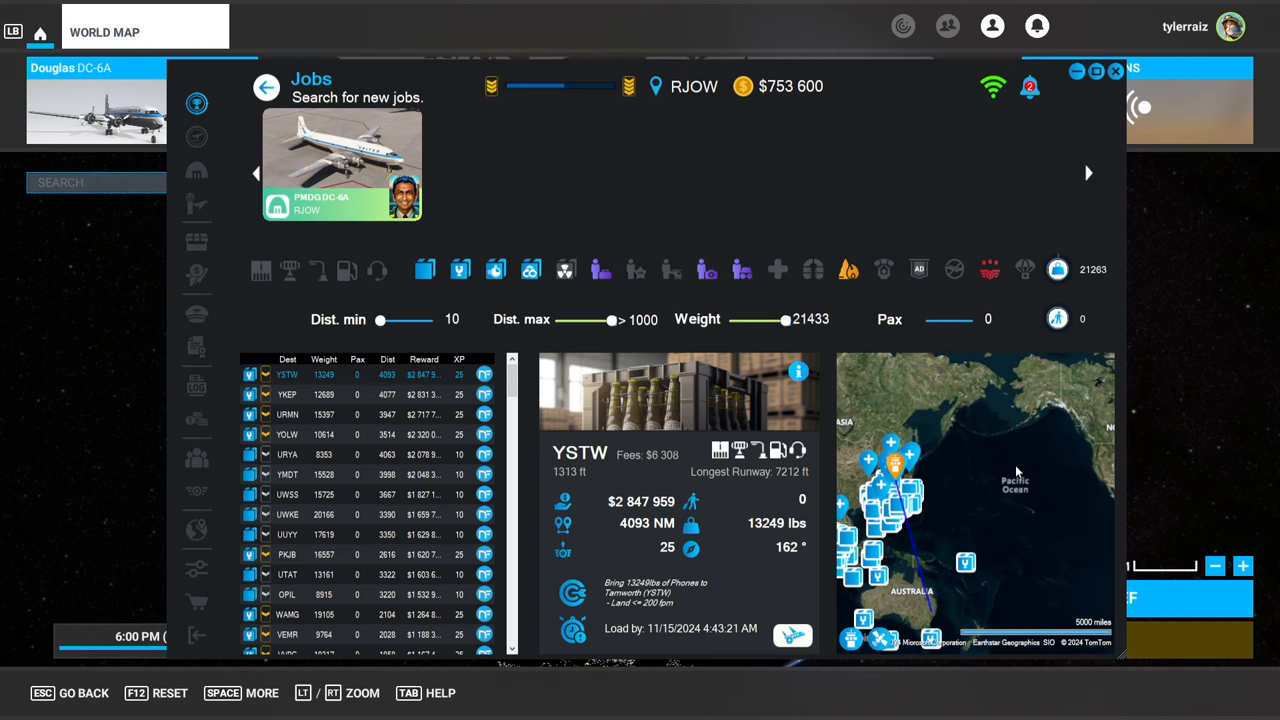
mouse_move(1008, 420)
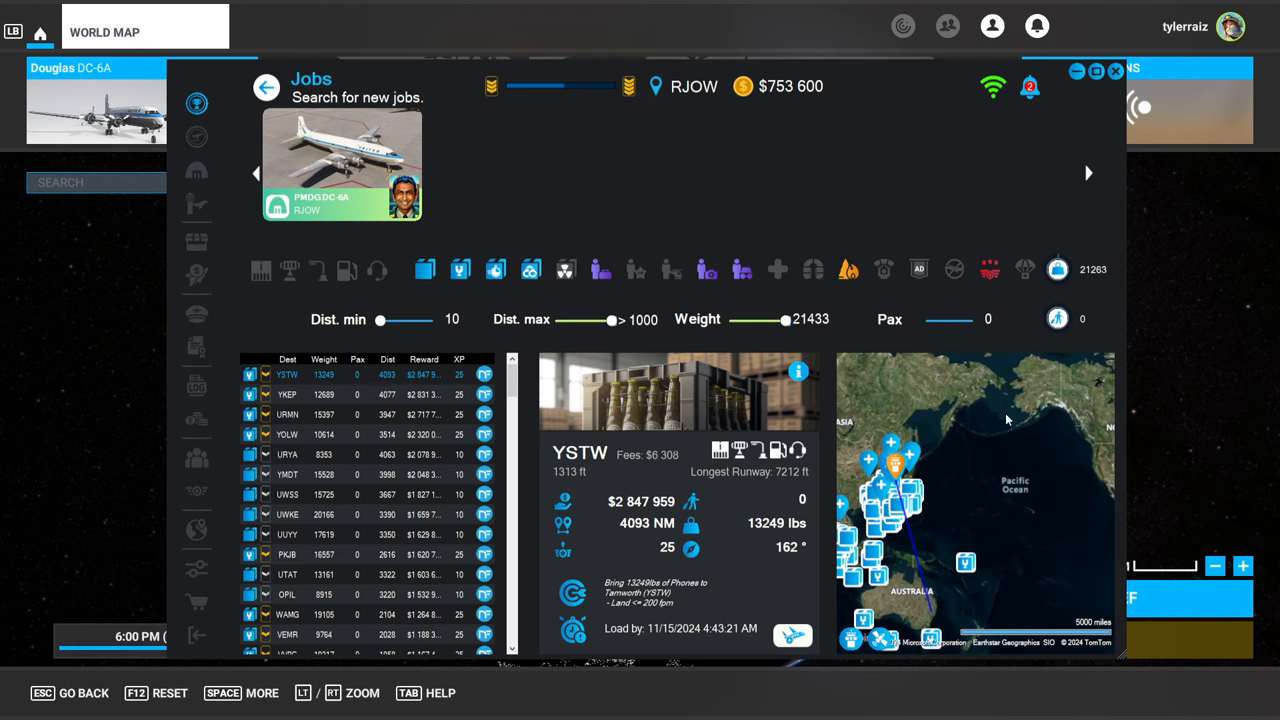
mouse_move(1008, 482)
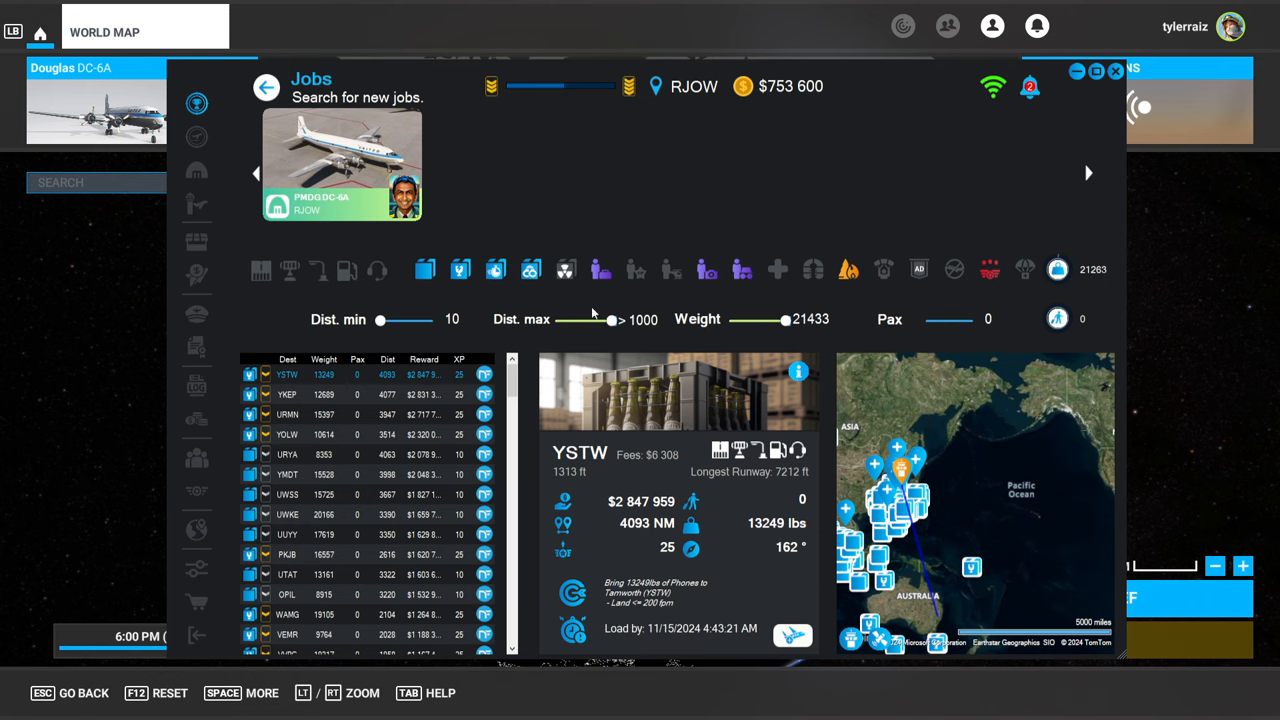
mouse_move(408, 388)
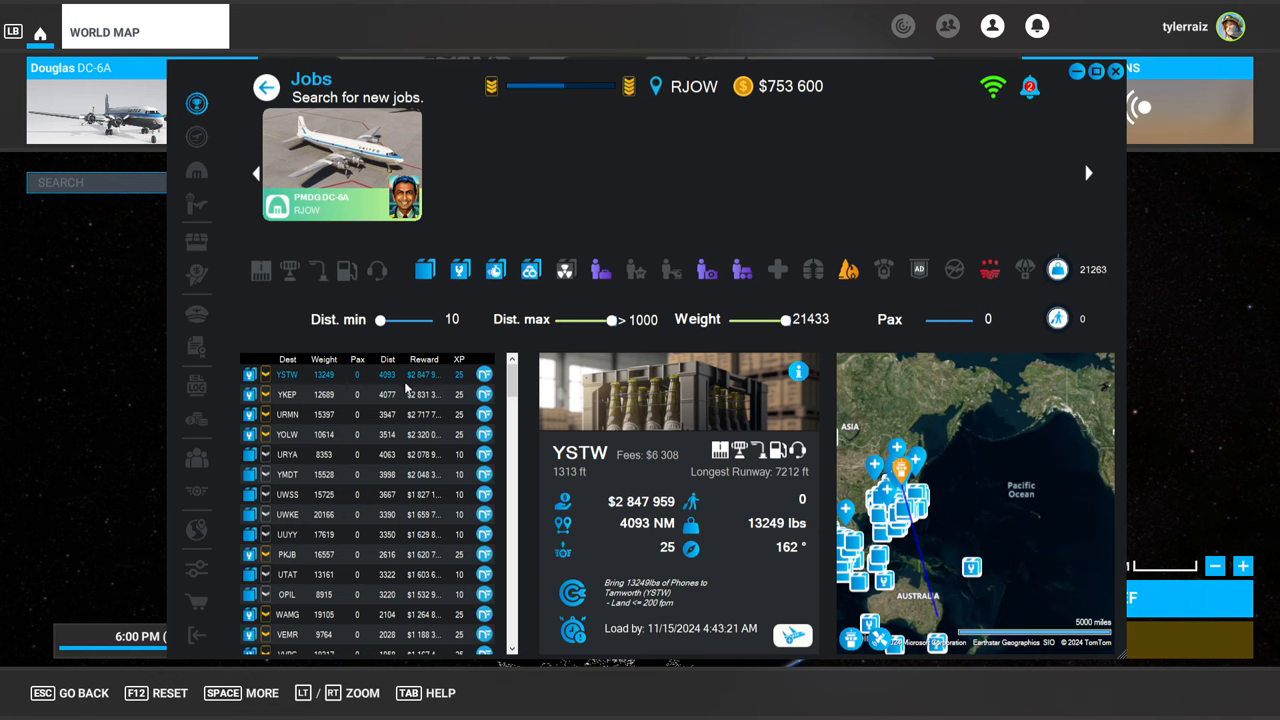
mouse_move(408, 396)
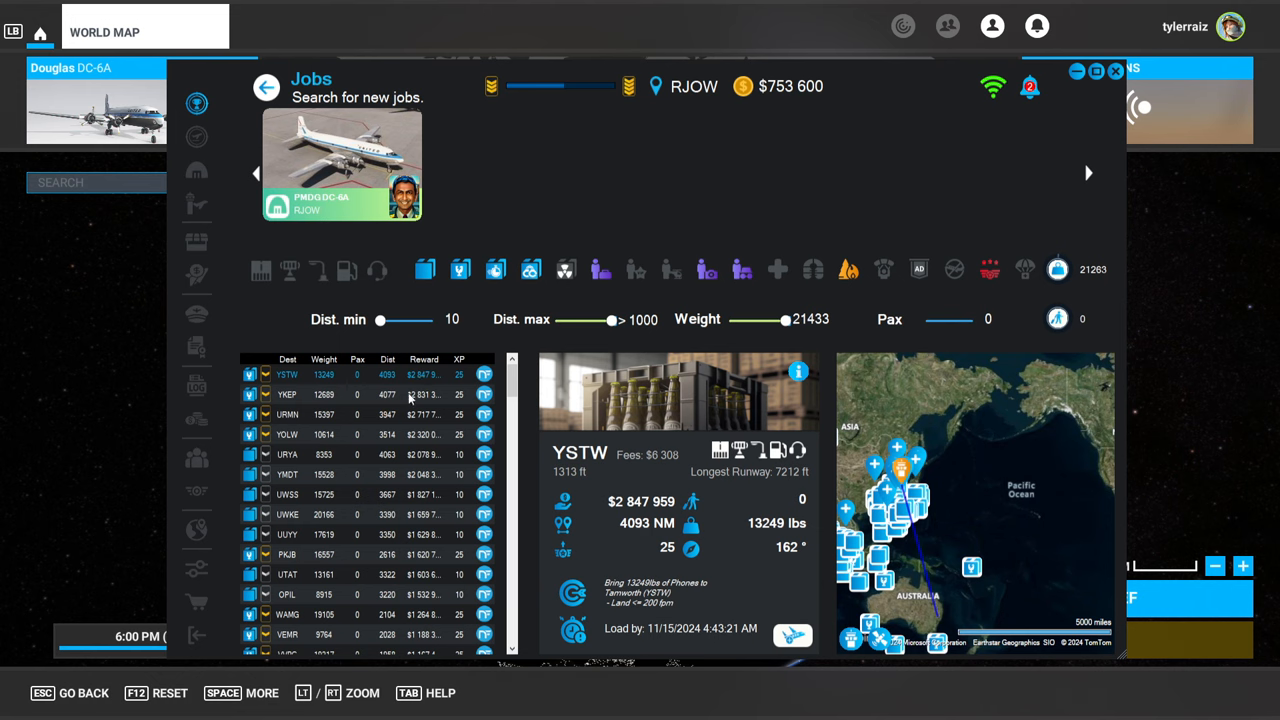
- Review the listed cargo jobs one by one (YOLW fuel, YMDT parts, UWKE computers, WMKI/VV03 cigarettes, WIOO/RPLU medicine, PCQ oil wine)
left_click(320, 414)
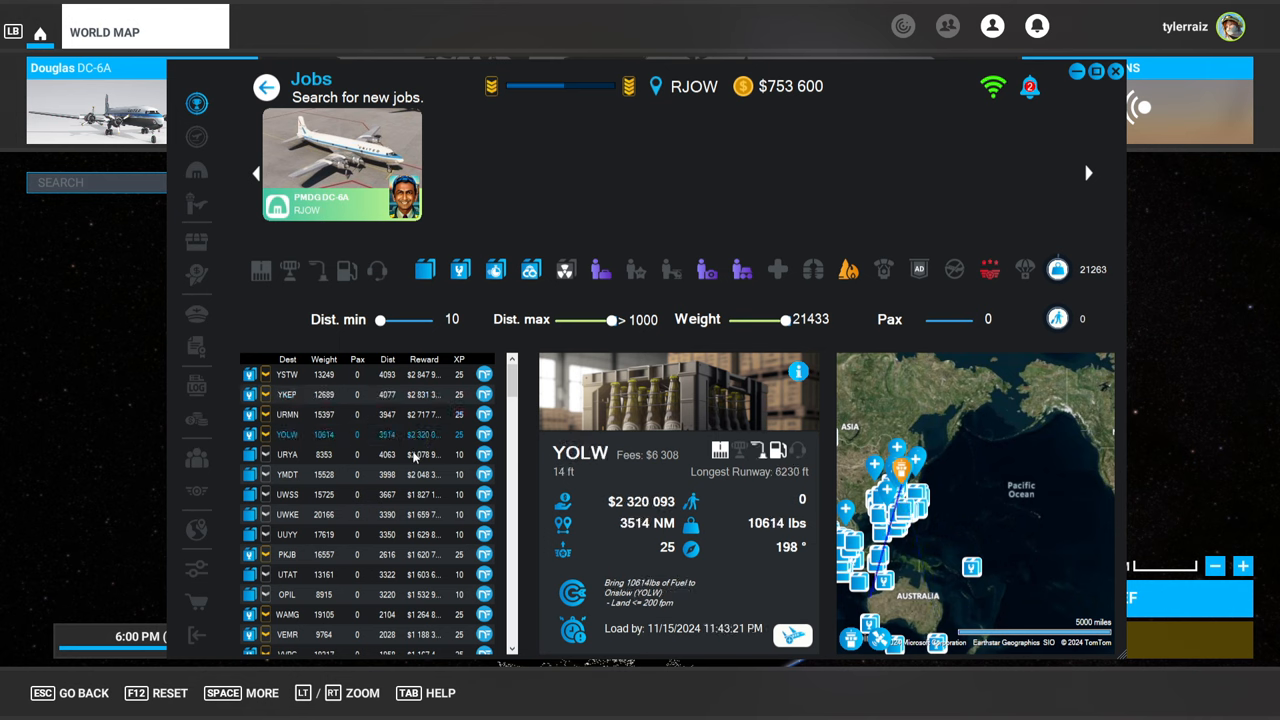
left_click(320, 474)
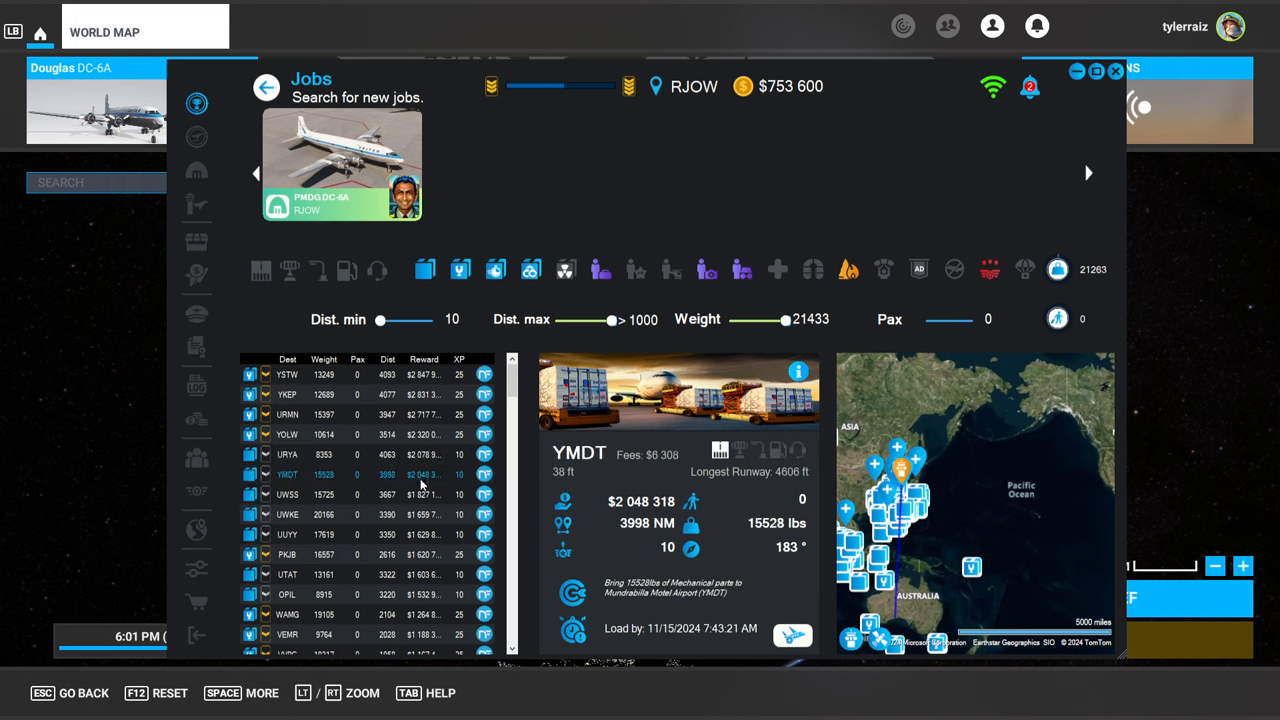
left_click(320, 514)
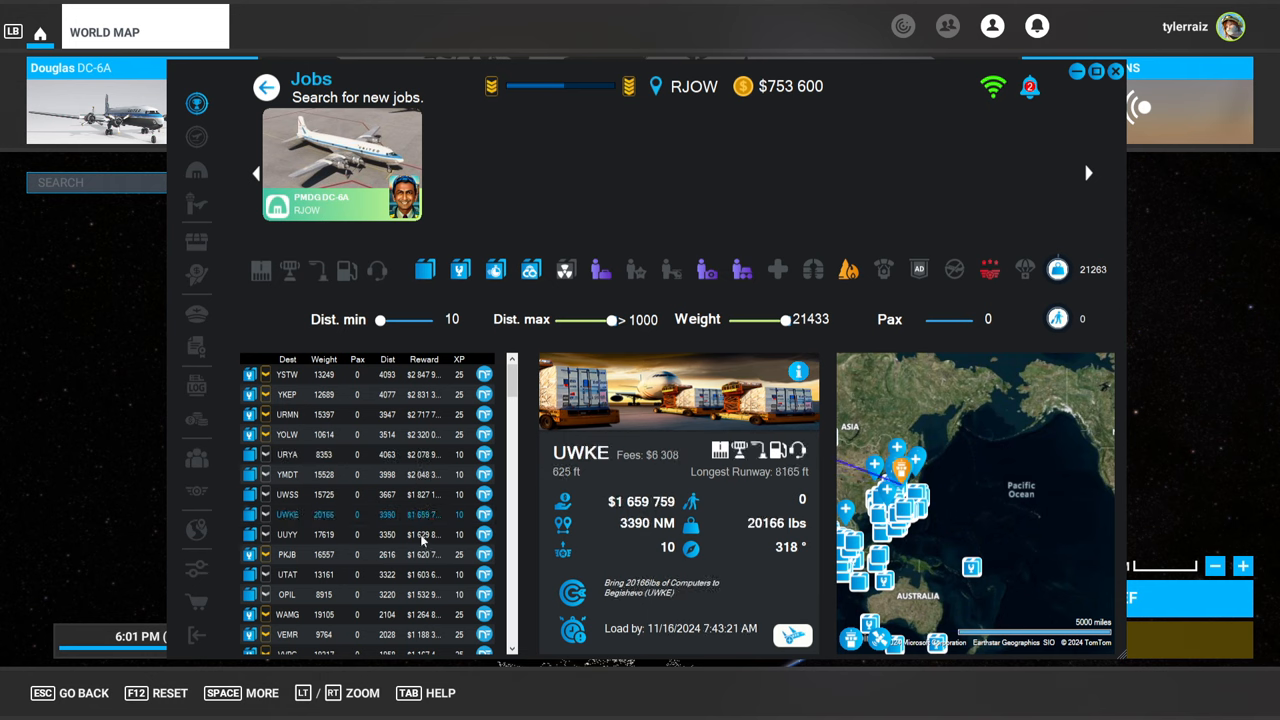
left_click(320, 554)
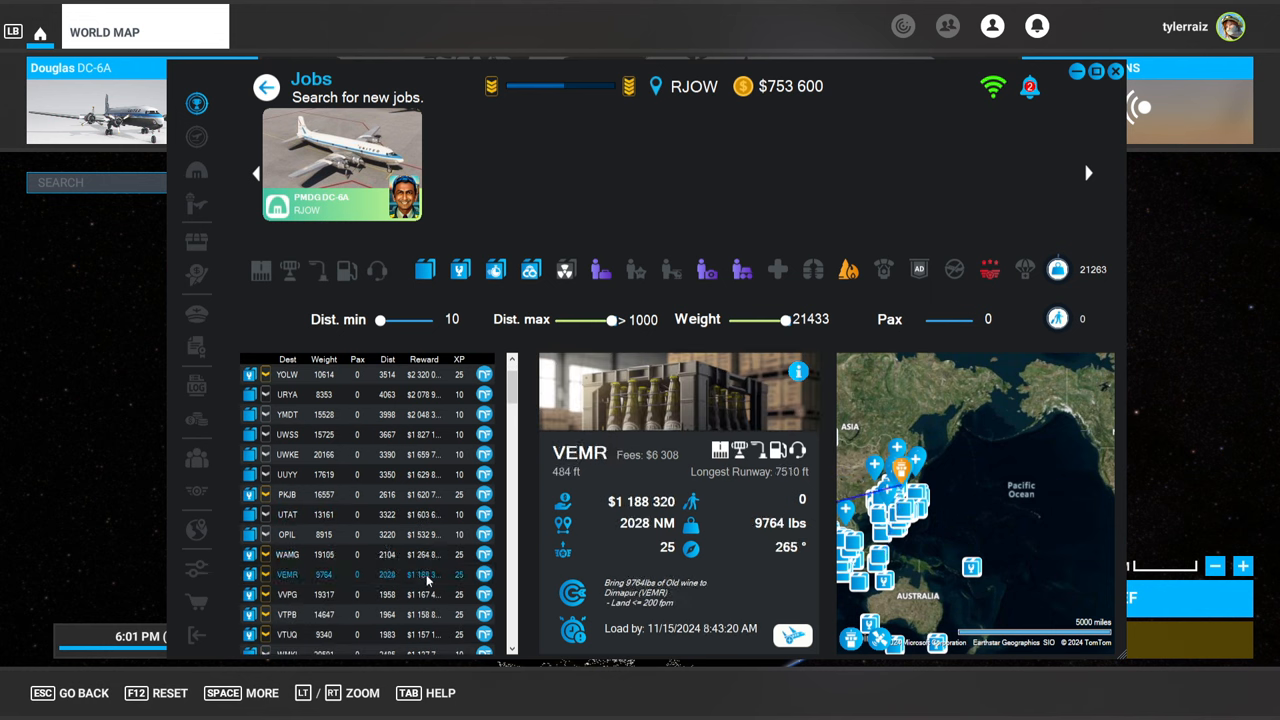
left_click(288, 614)
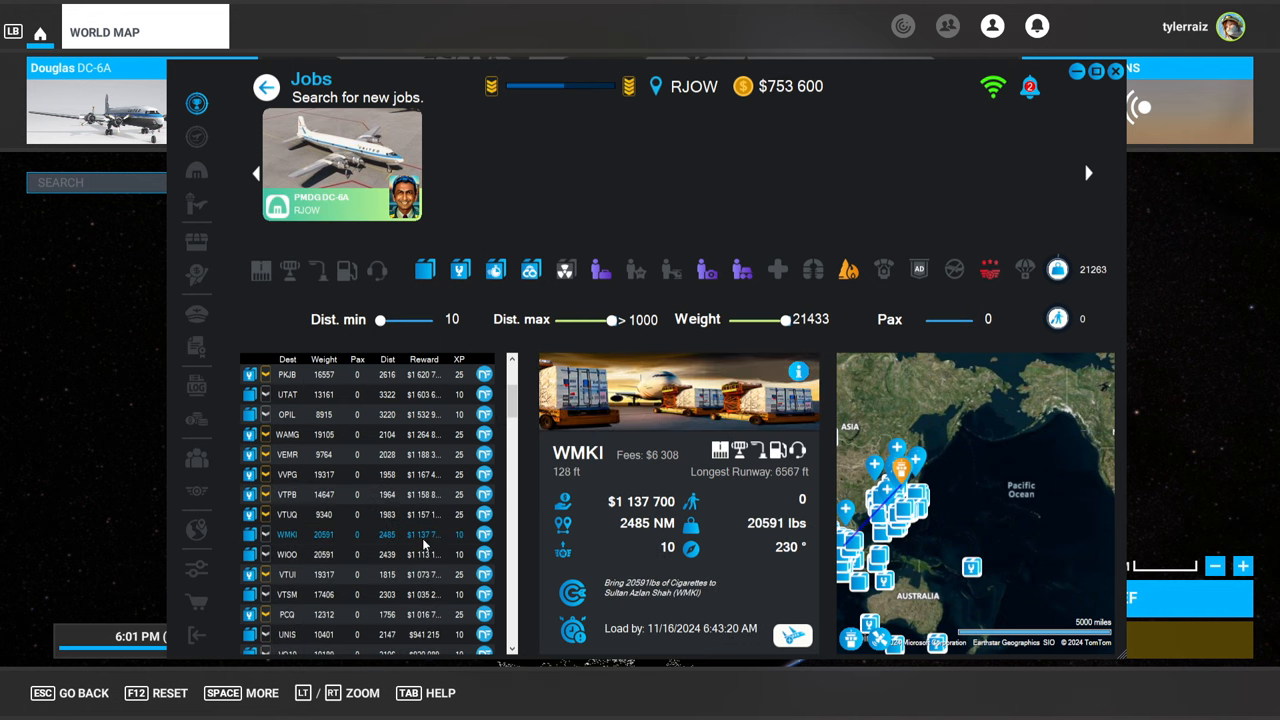
left_click(288, 554)
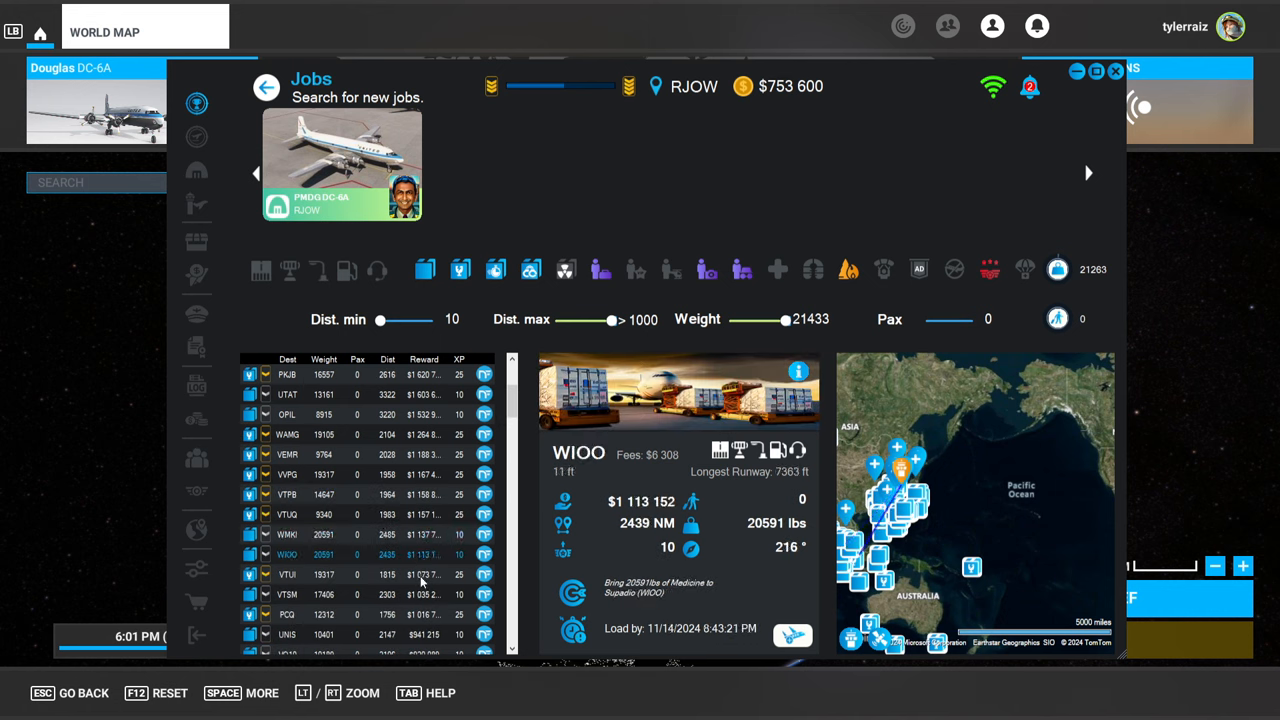
left_click(288, 574)
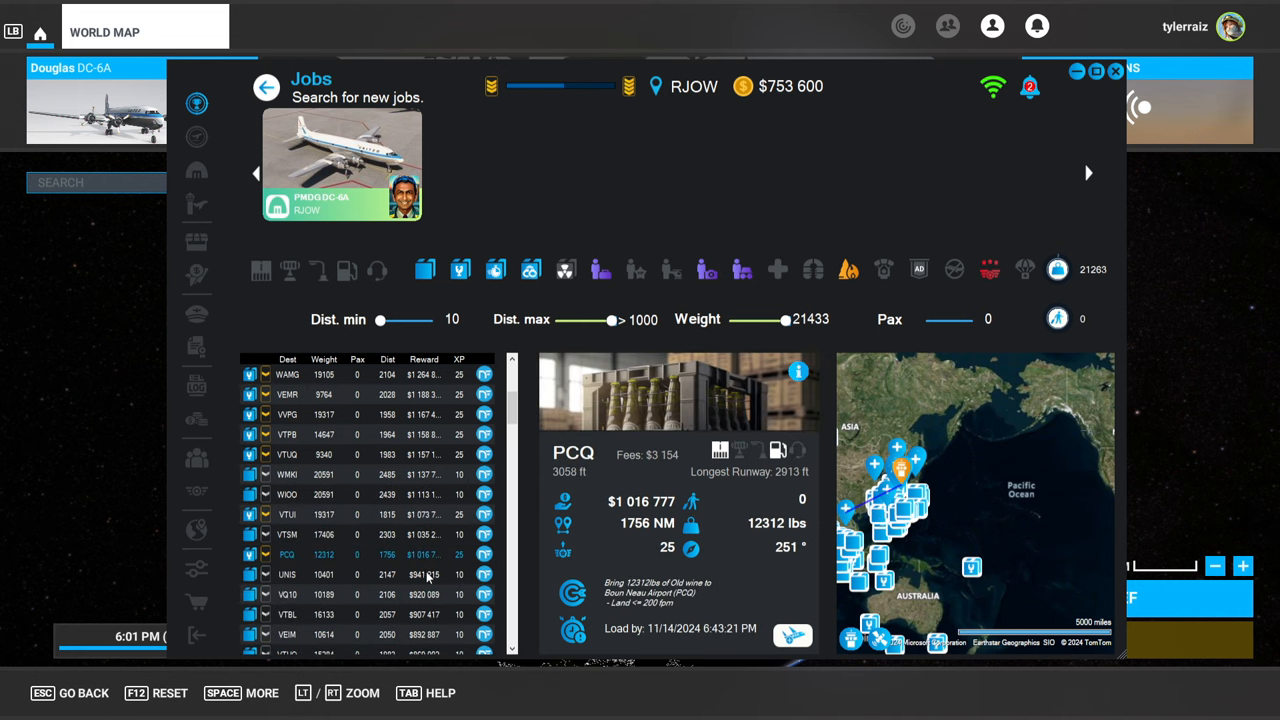
left_click(288, 614)
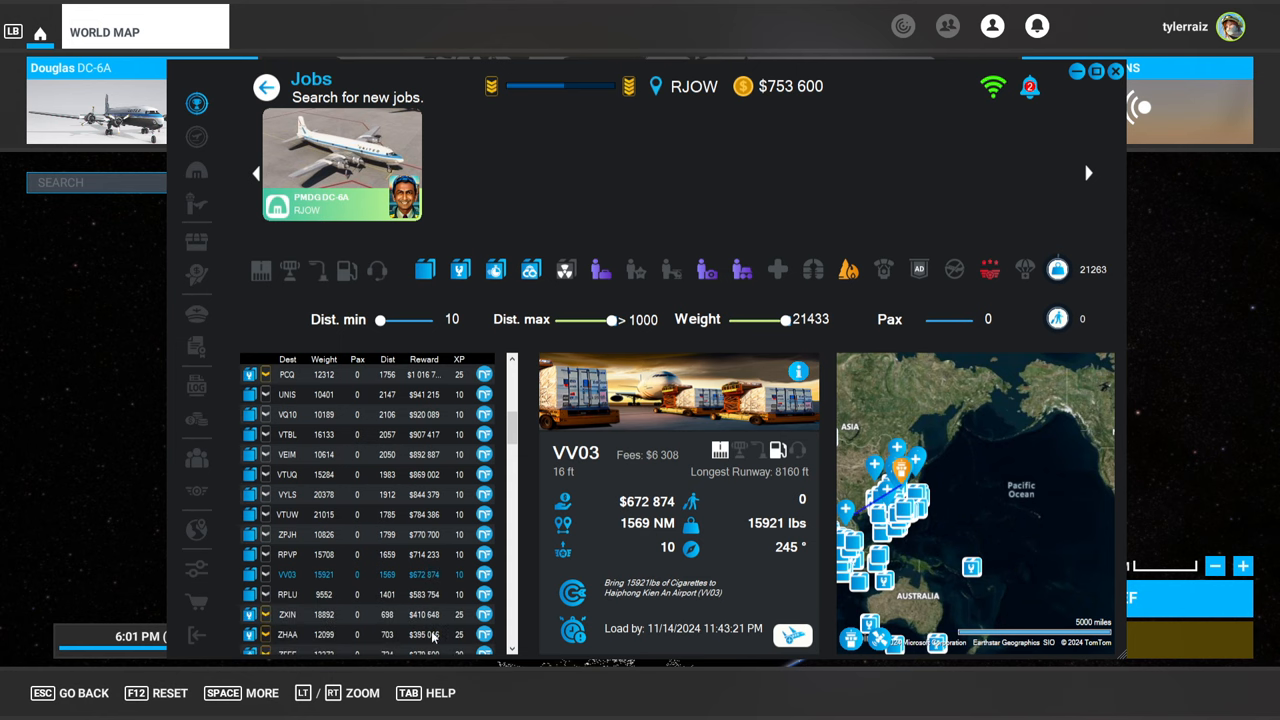
left_click(290, 594)
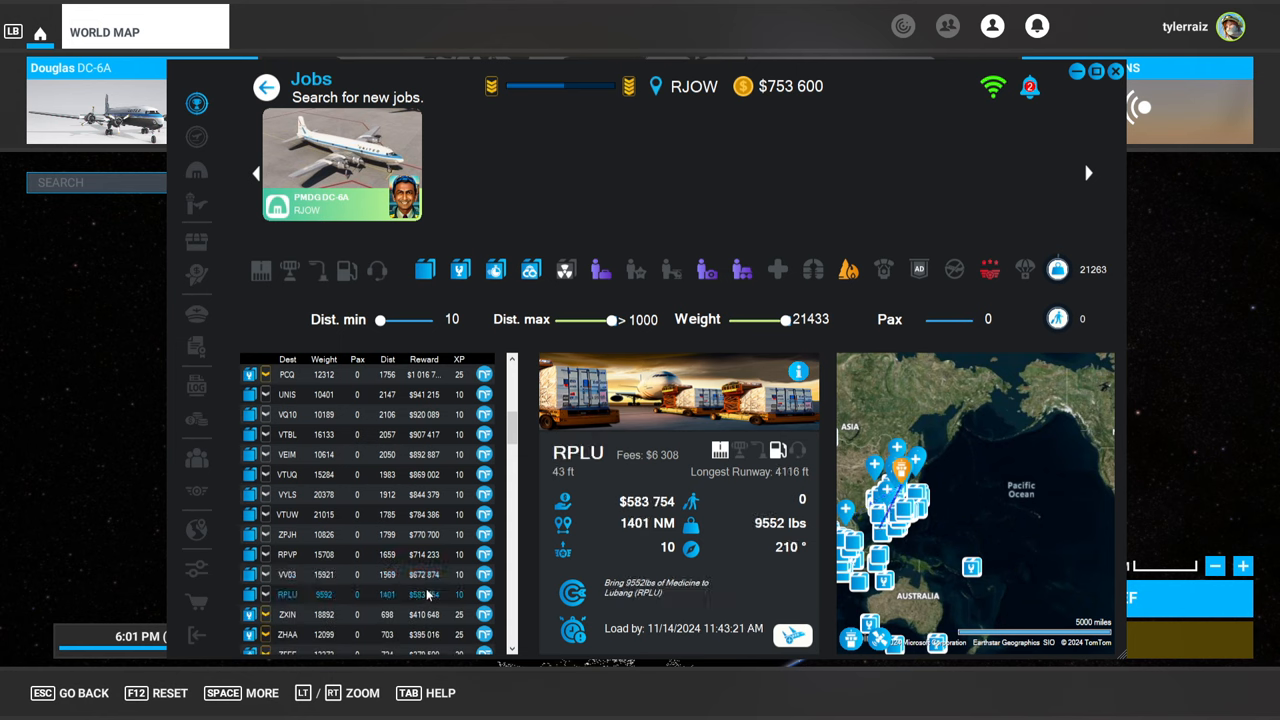
- Move further down the list through the ROIG flower job and select the flower cargo job to Akita (RJSK)
scroll("down", 3)
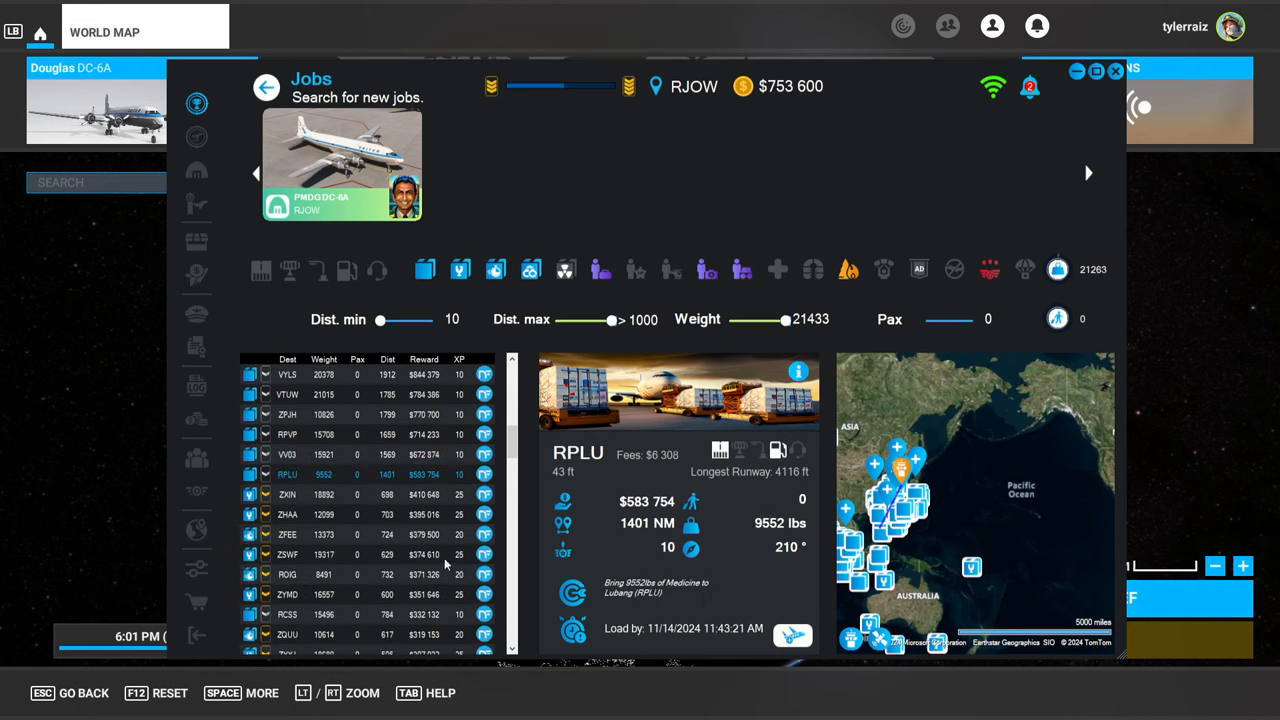
left_click(288, 494)
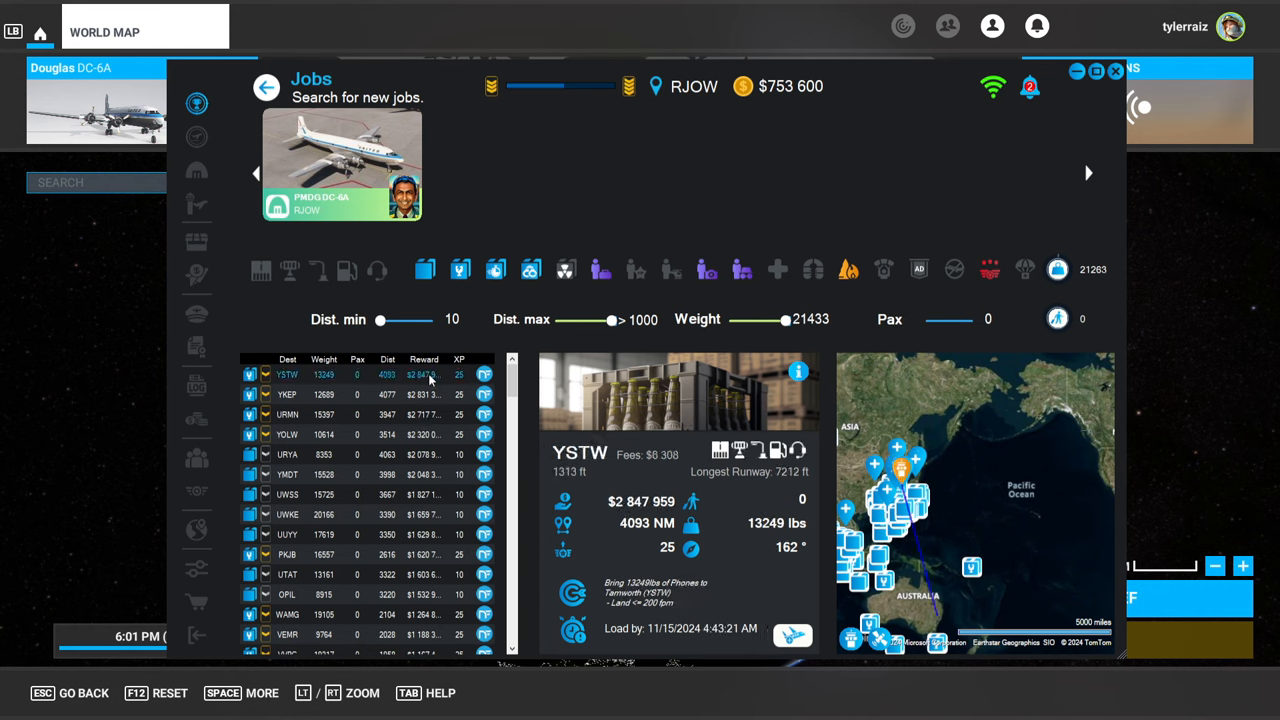
mouse_move(1086, 434)
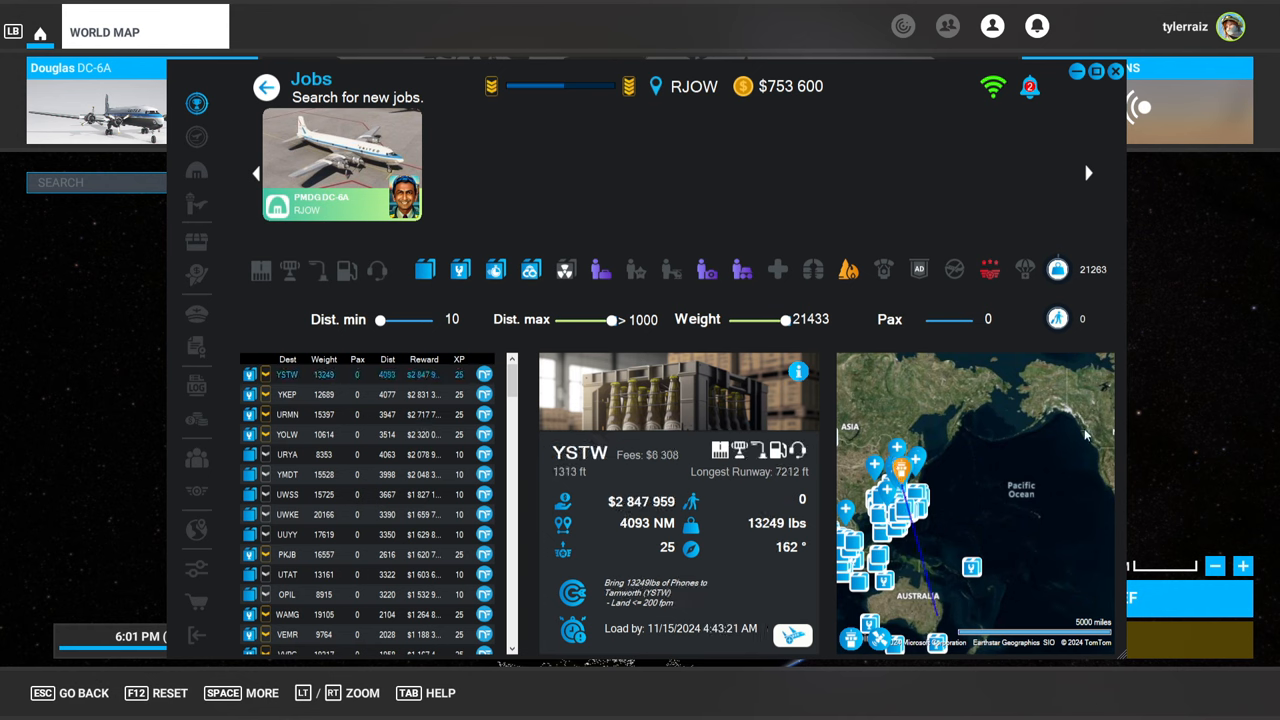
mouse_move(620, 578)
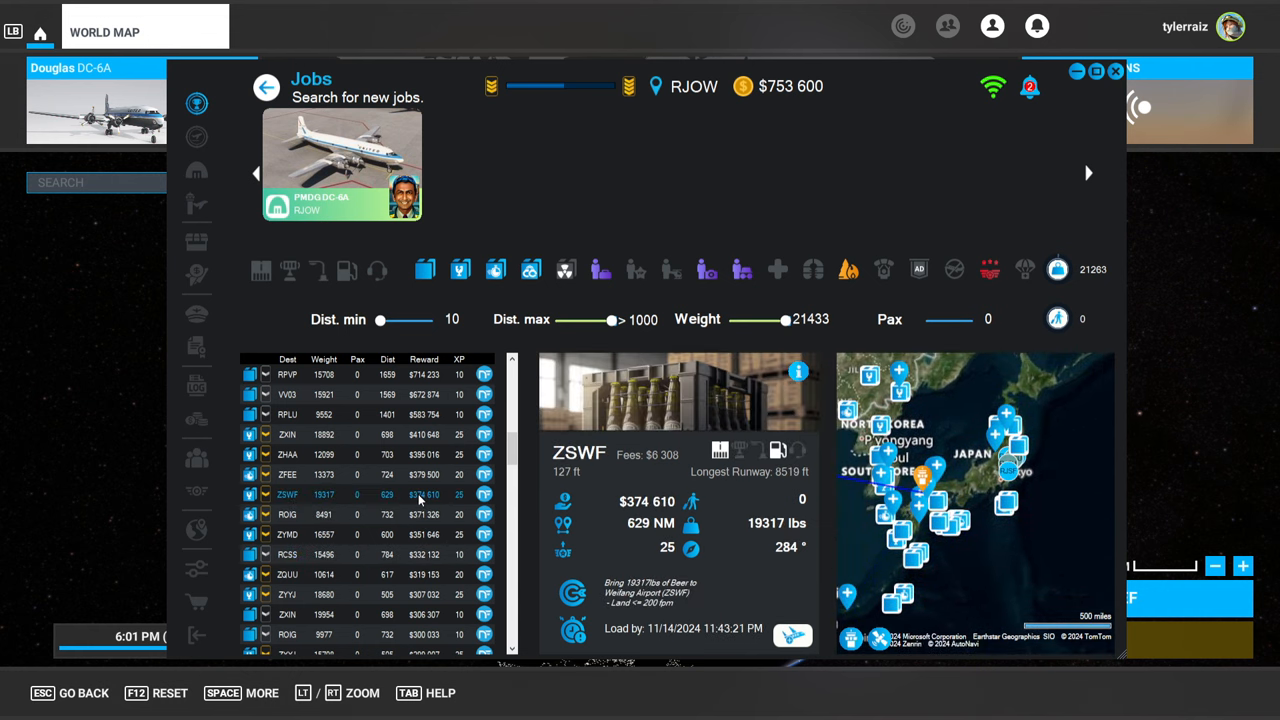
left_click(288, 454)
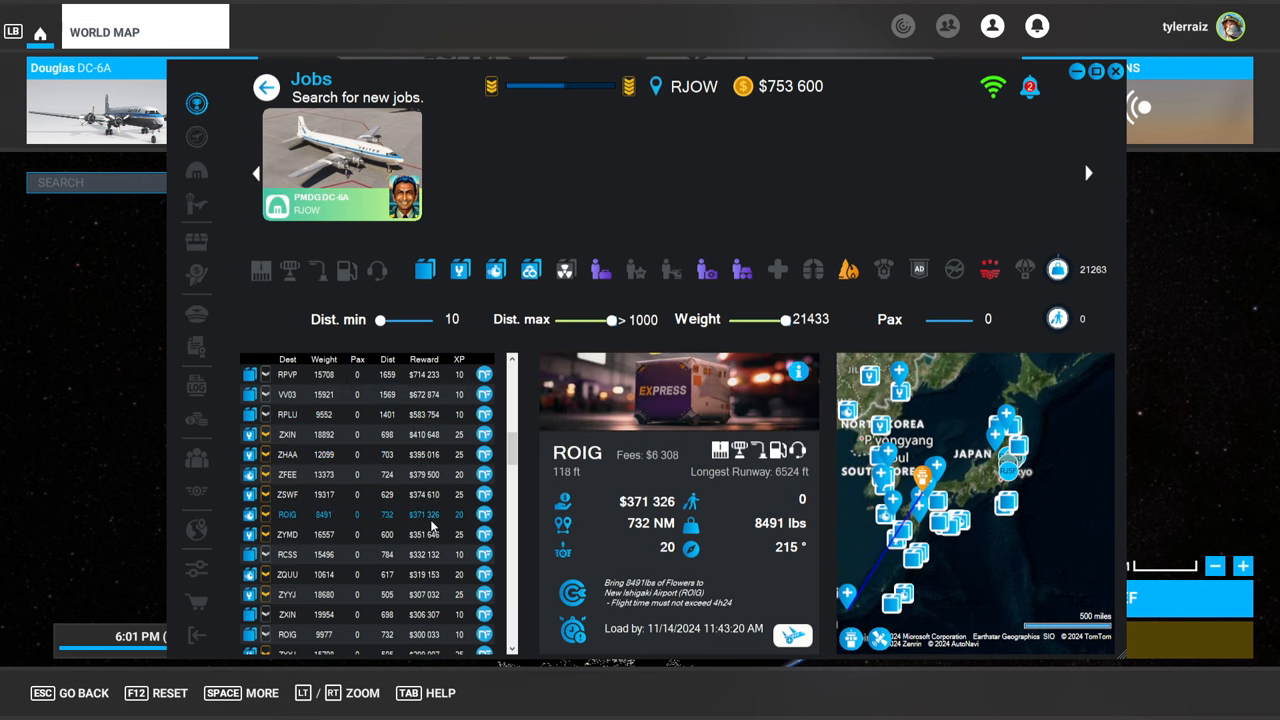
left_click(288, 554)
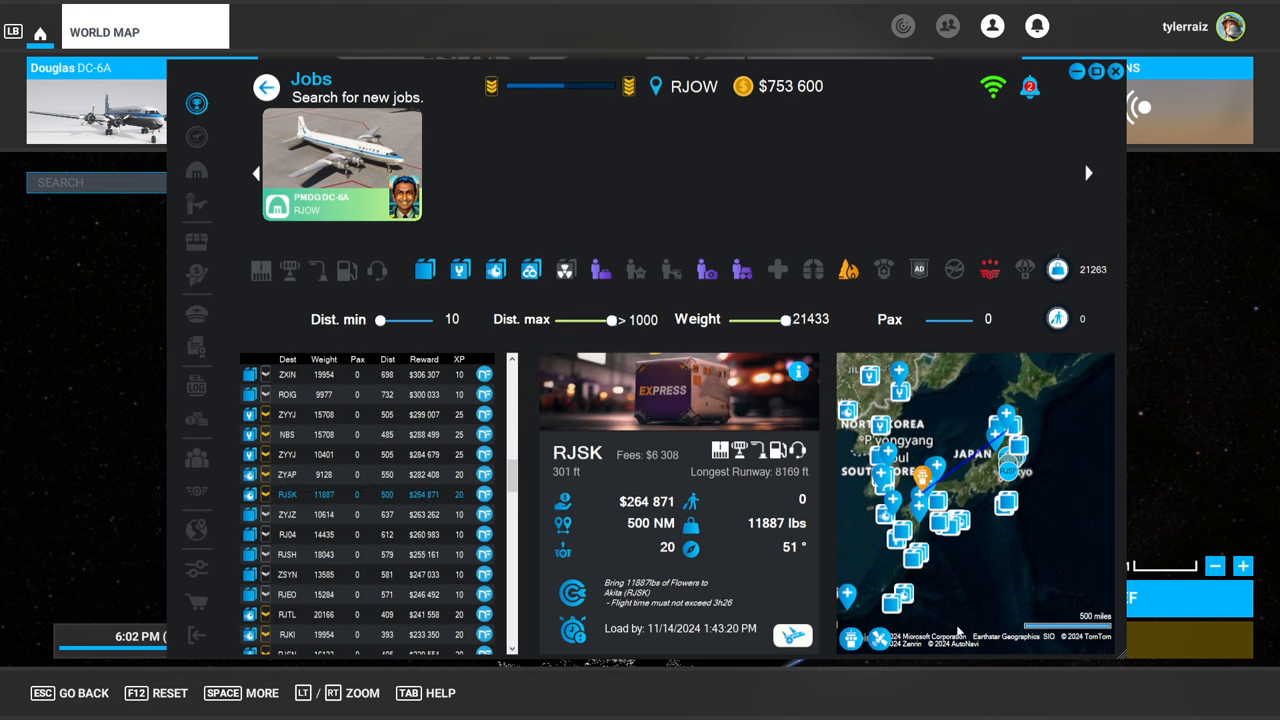
mouse_move(448, 518)
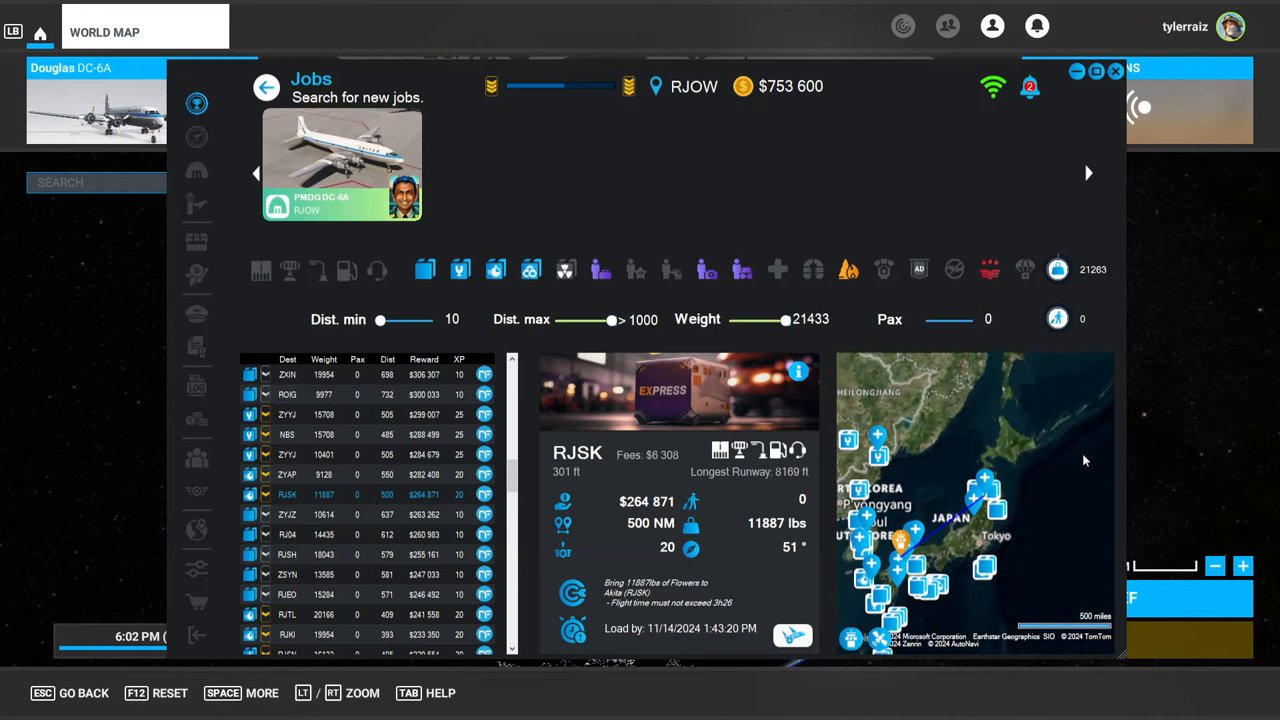
- Add the Akita cargo job, confirm it in the Hangar mission list and start SimBrief planning from the world map
left_click(792, 634)
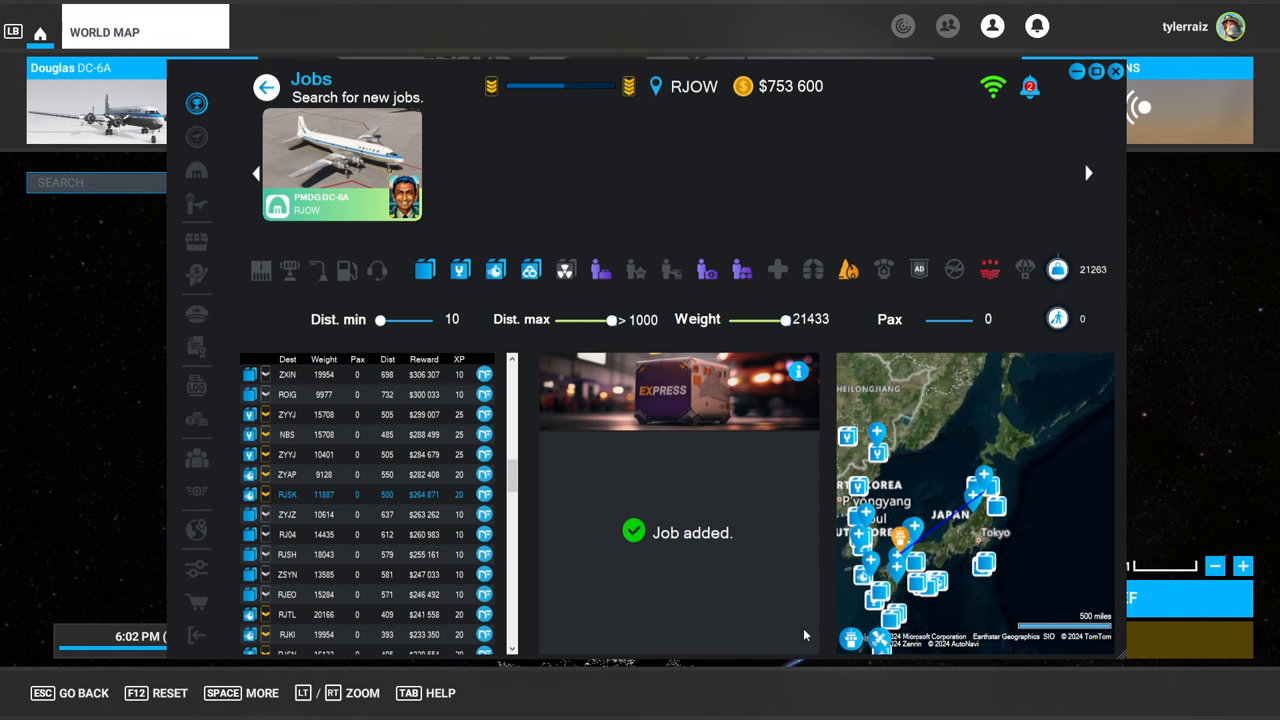
left_click(196, 168)
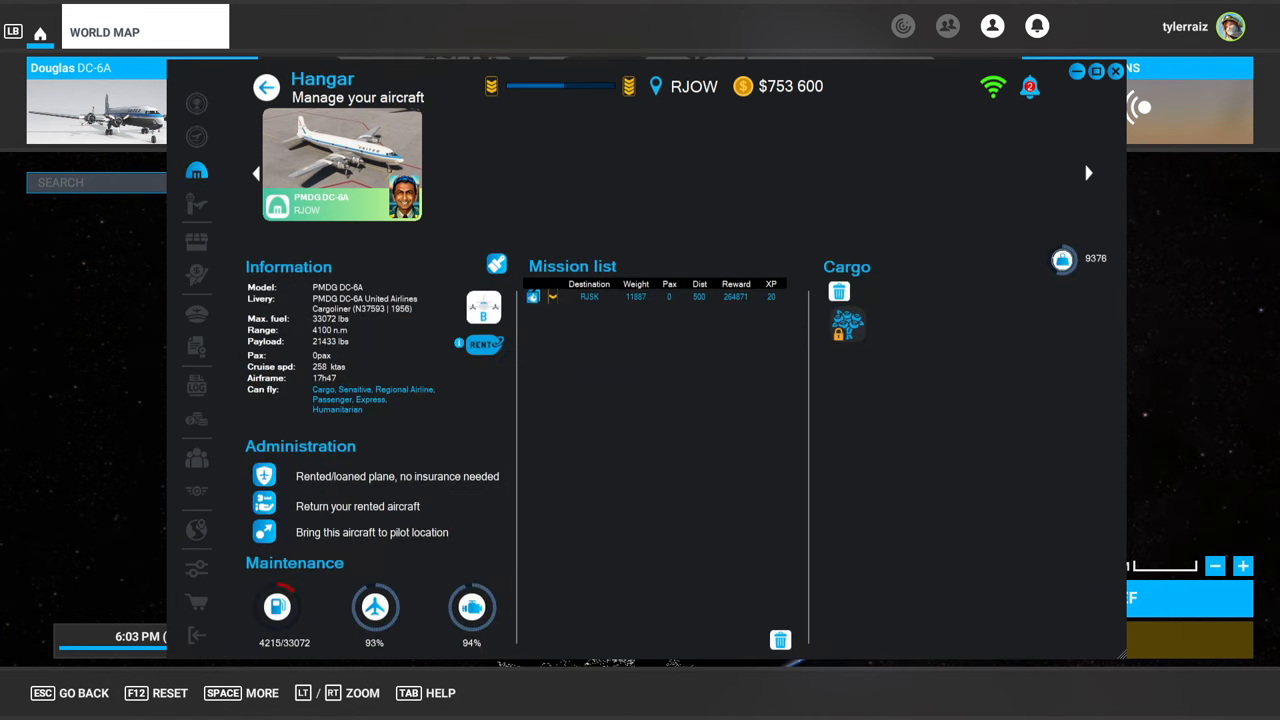
left_click(266, 88)
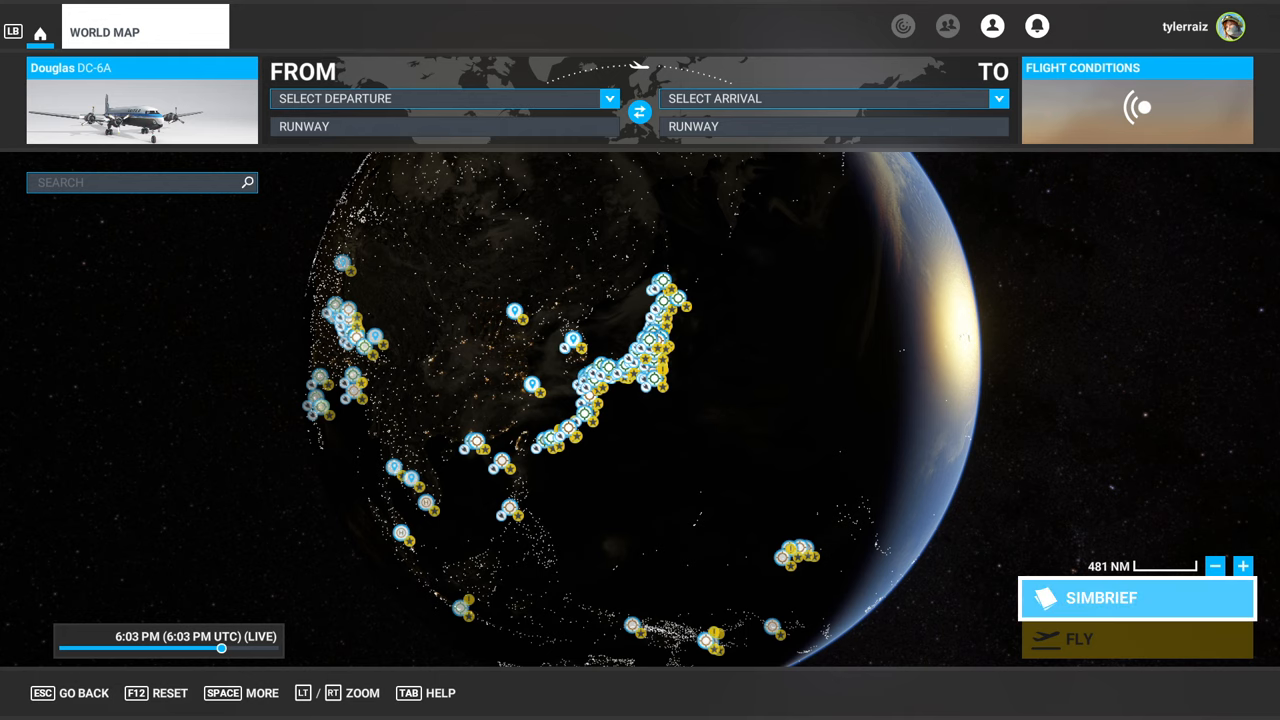
left_click(1100, 596)
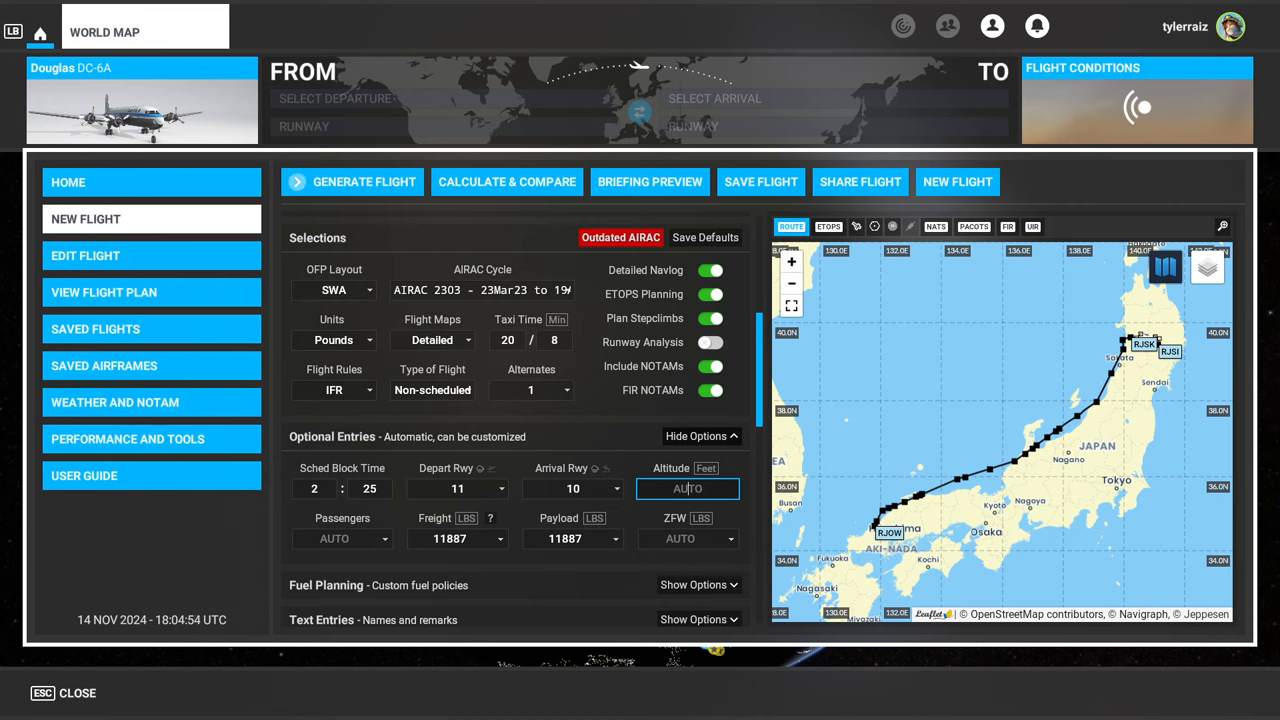
- Set cruise altitude 150 (FL150) and generate the RJOW–RJSK SimBrief flight plan
type("150")
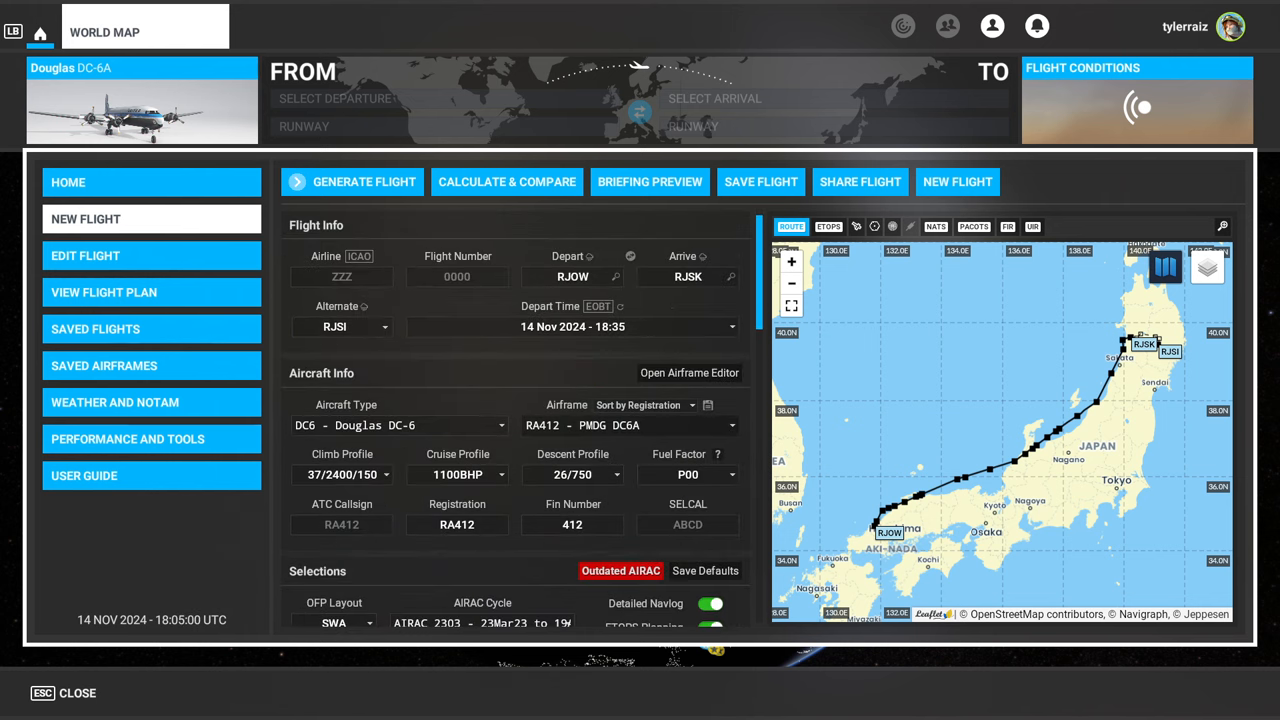
left_click(352, 182)
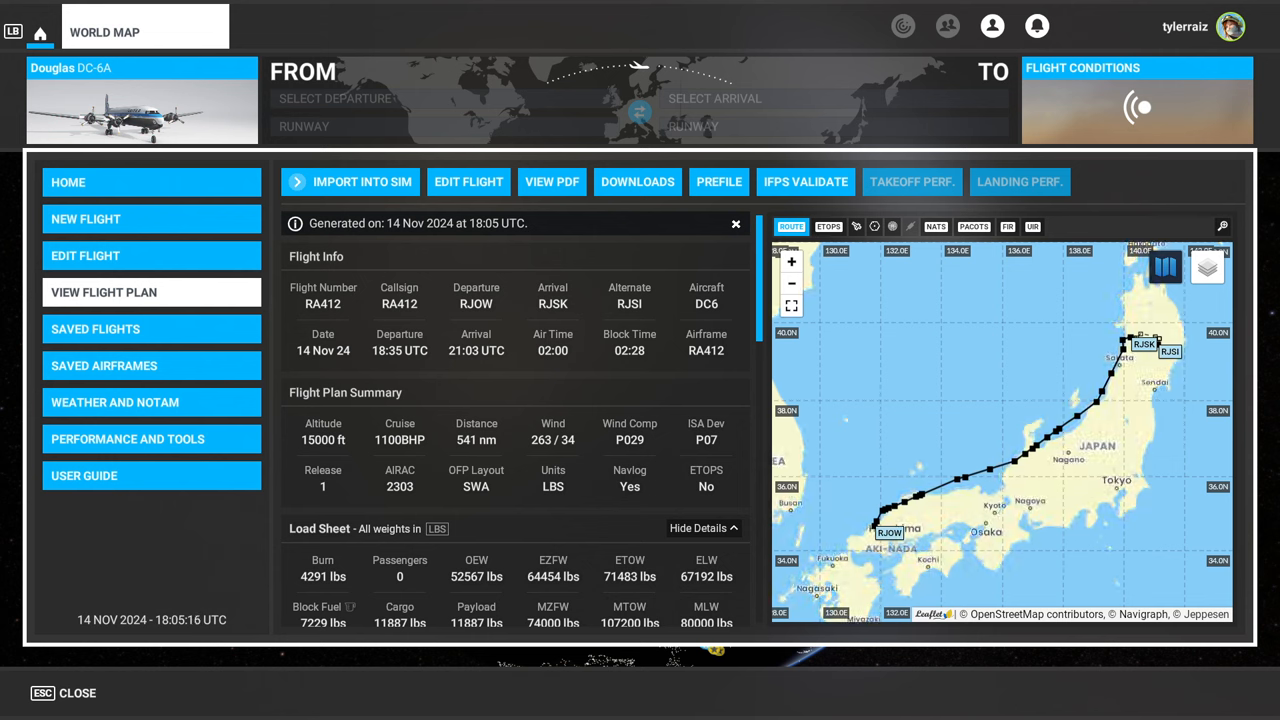
- Import the SimBrief plan into the simulator and start the flight from RJOW in the DC-6 cockpit
left_click(350, 180)
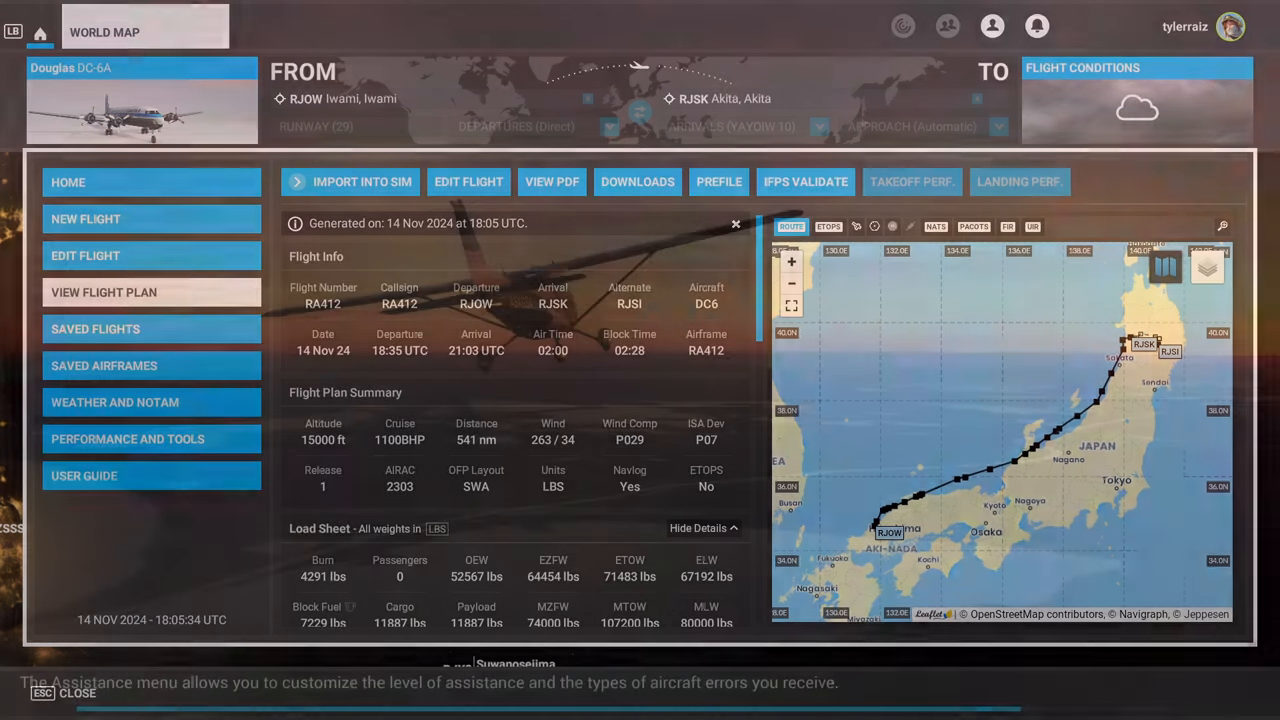
left_click(360, 180)
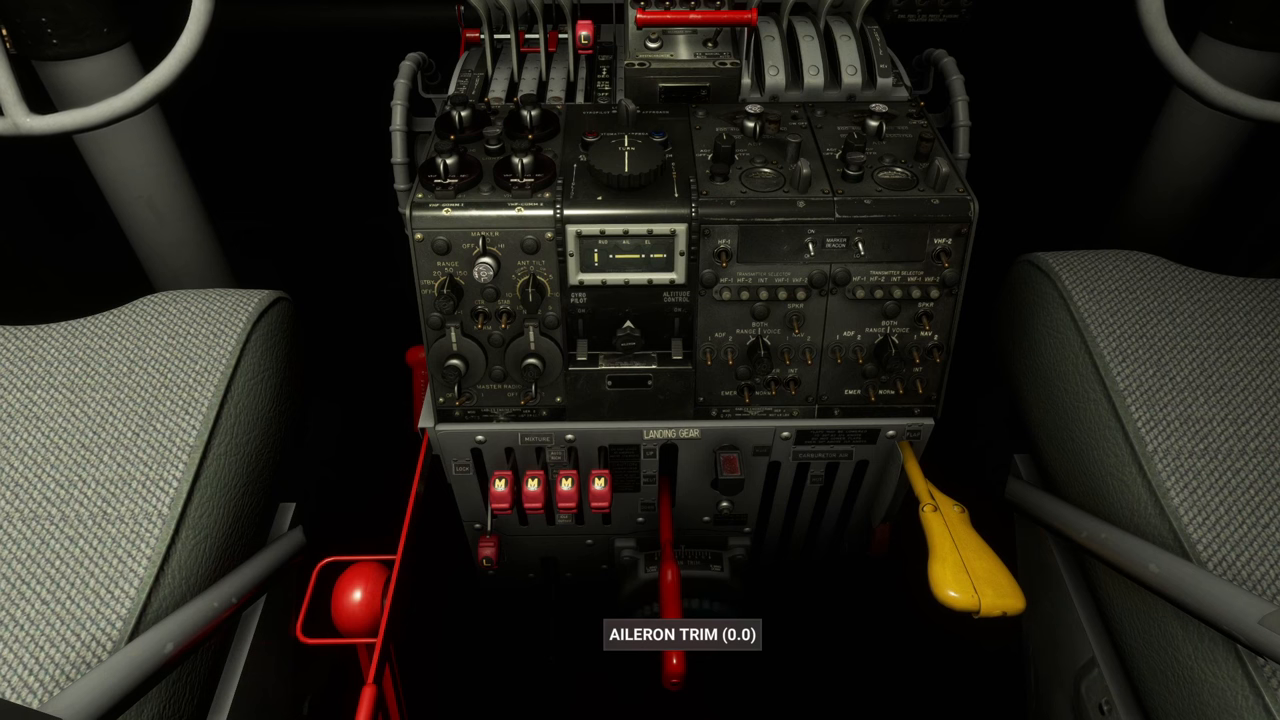
mouse_move(744, 600)
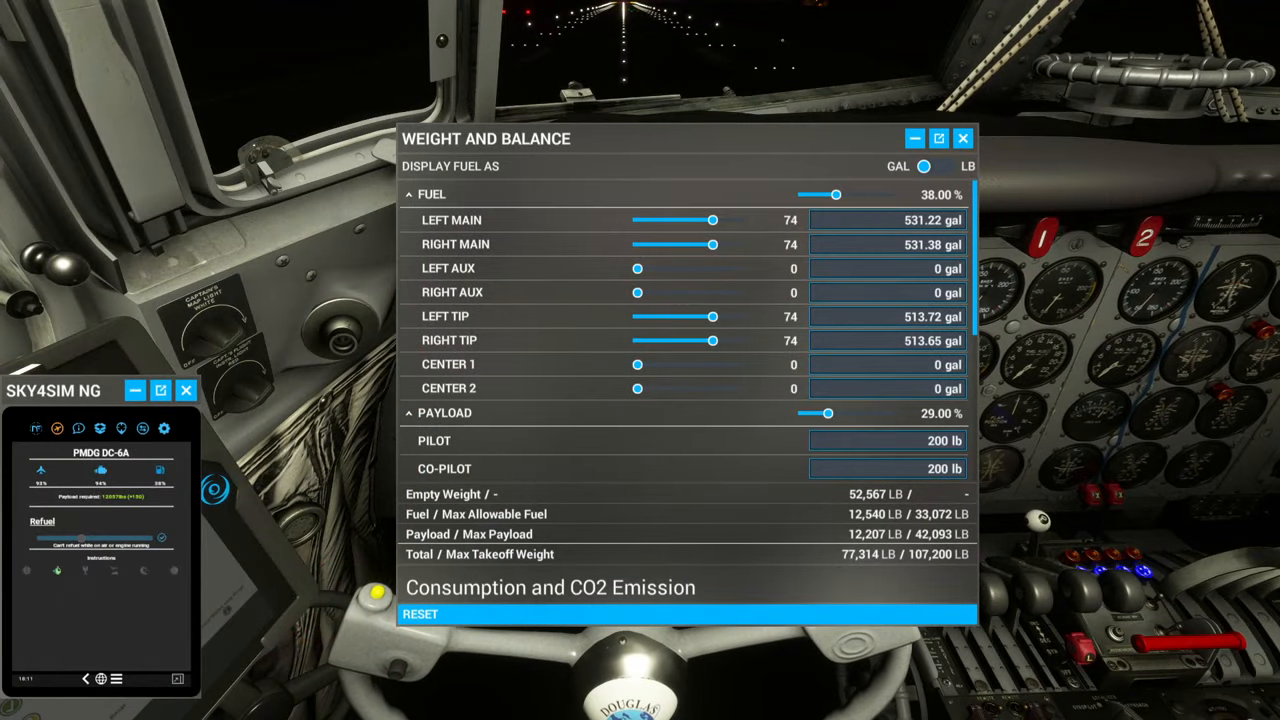
- Bring up the Weight and Balance panel showing 38% fuel and 12,207 lb payload
left_click(962, 138)
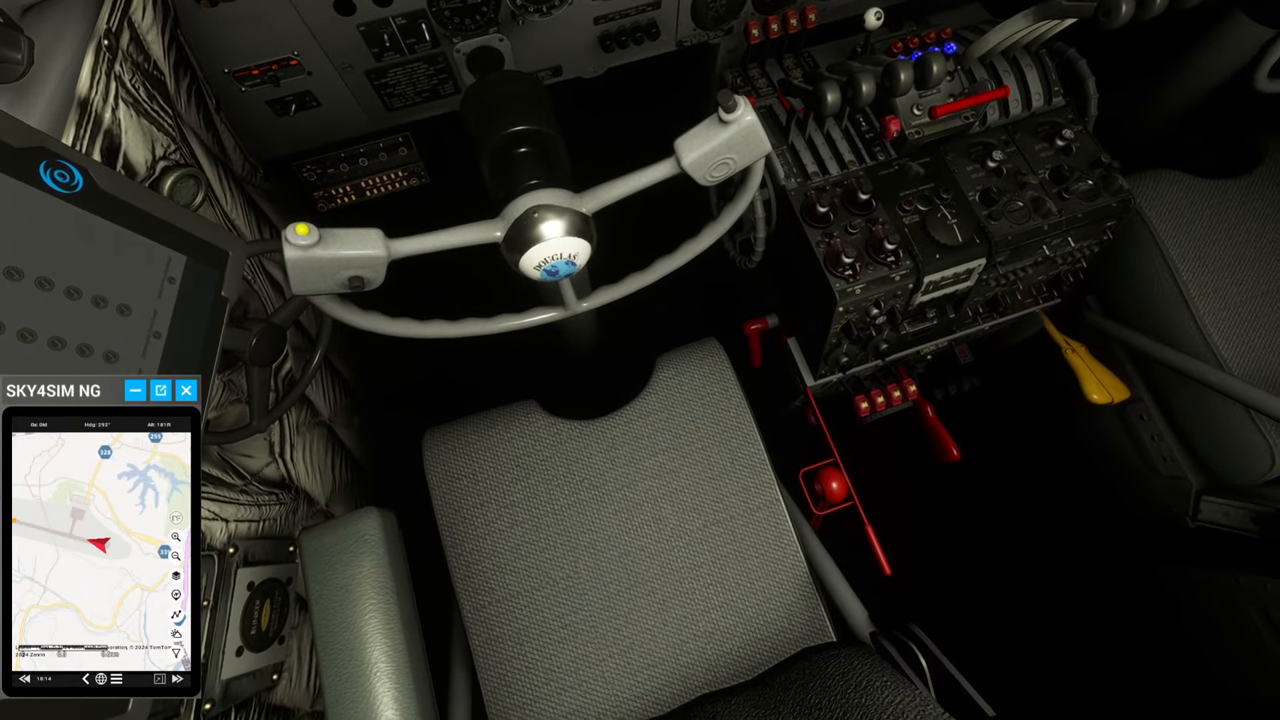
left_click(830, 470)
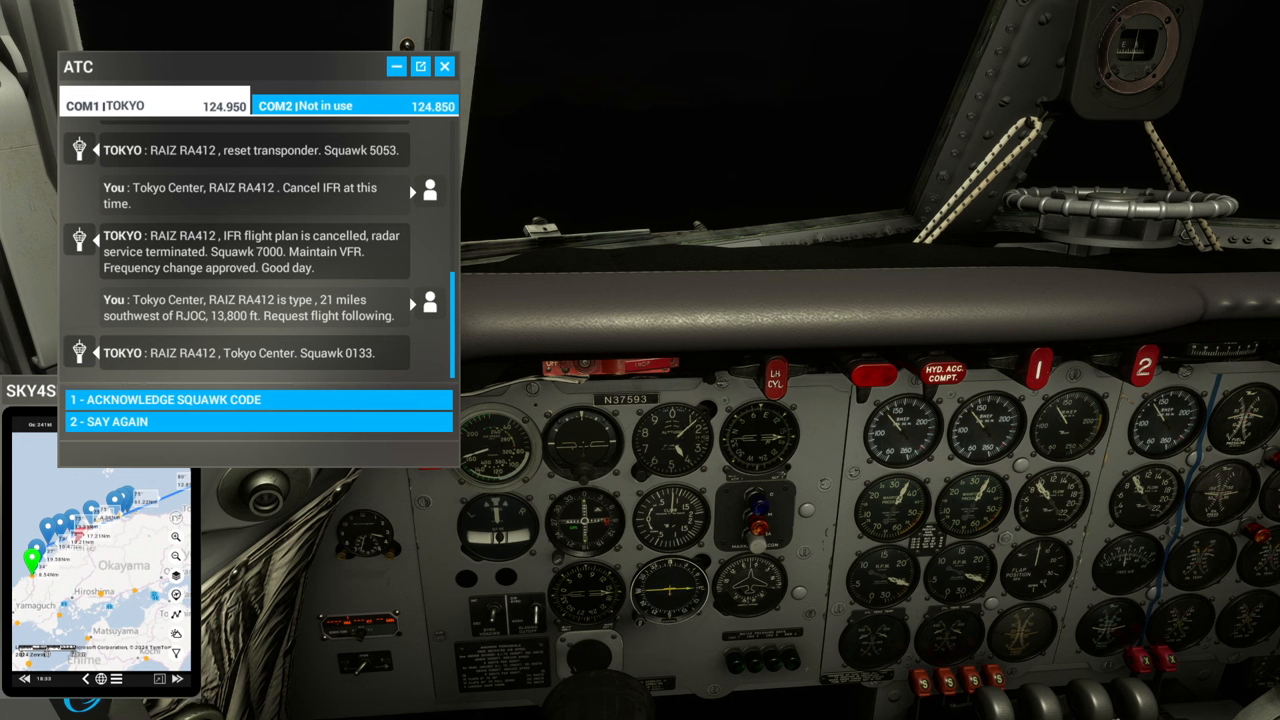
- Acknowledge Tokyo Center's flight-following squawk code 0133
left_click(444, 66)
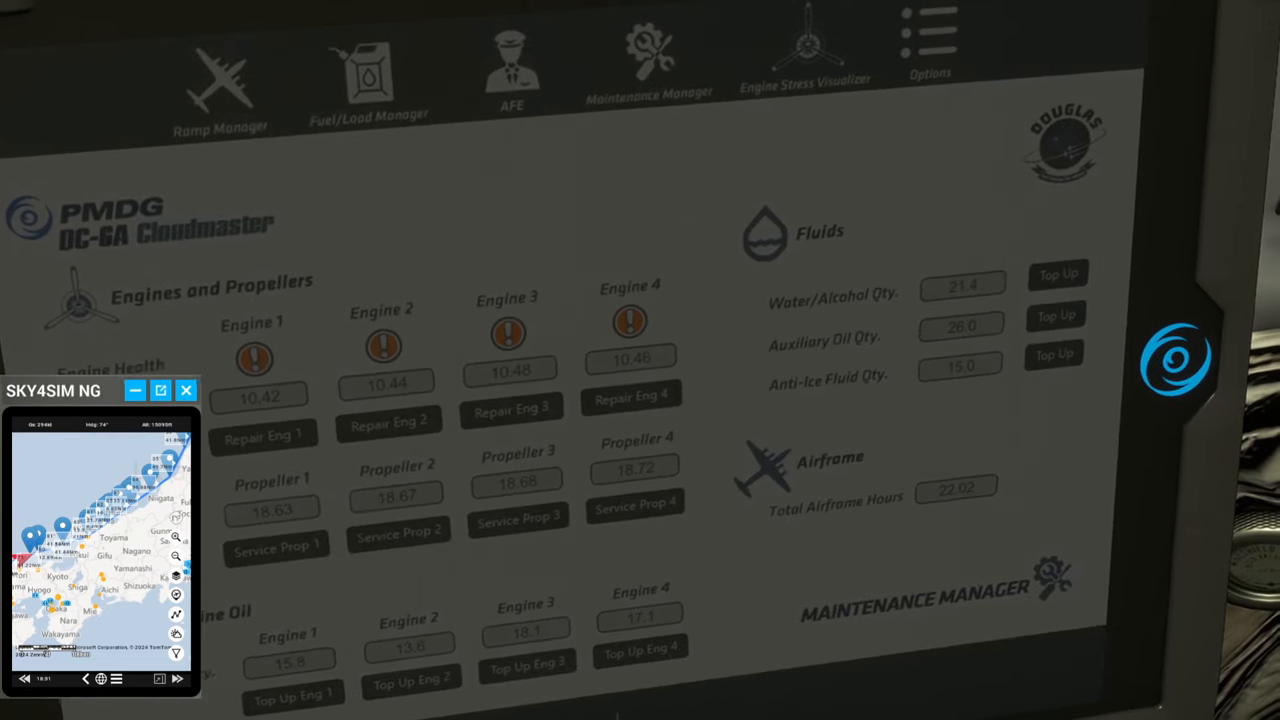
- Review the Engine Stress Visualizer for all four engines, then stow the PMDG tablet
left_click(806, 44)
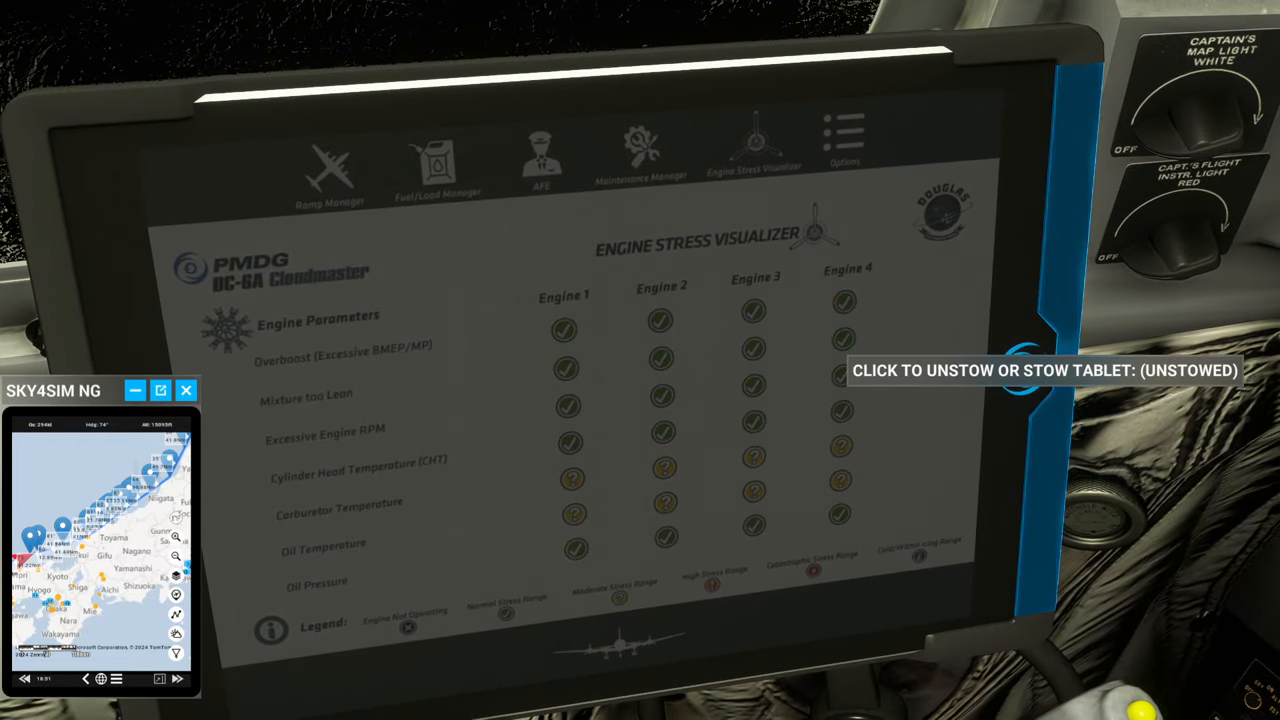
left_click(1044, 370)
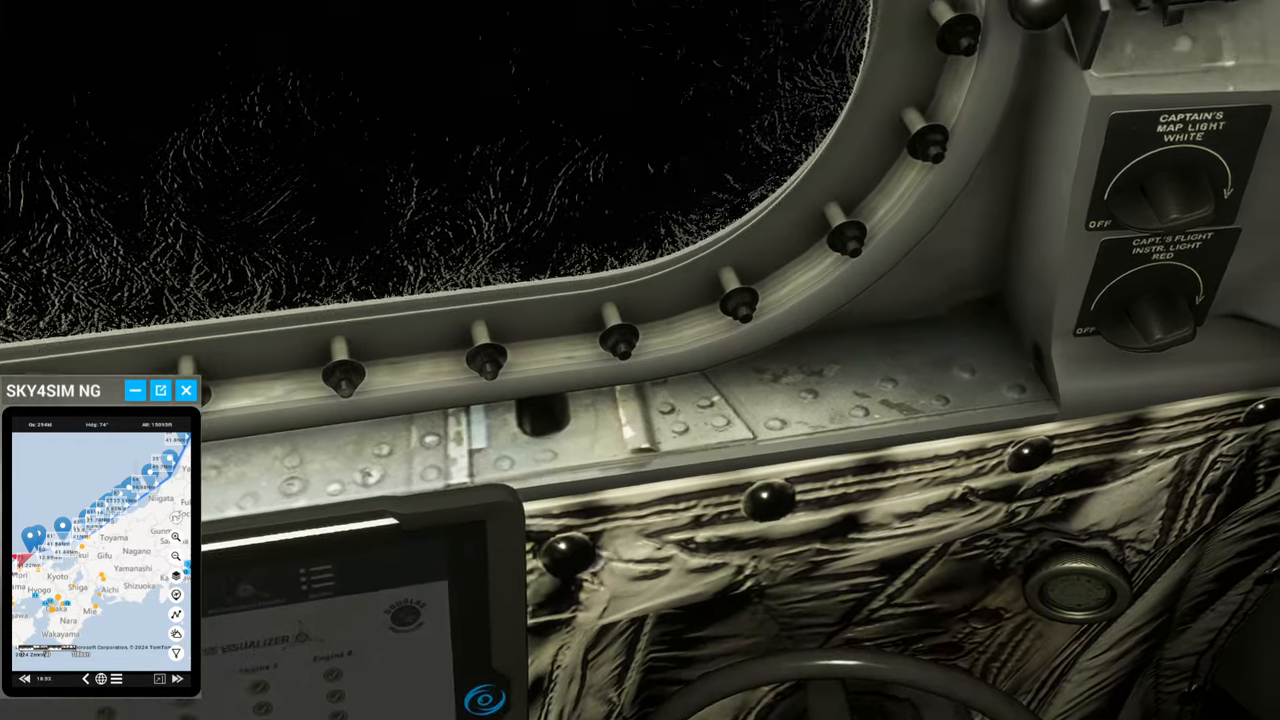